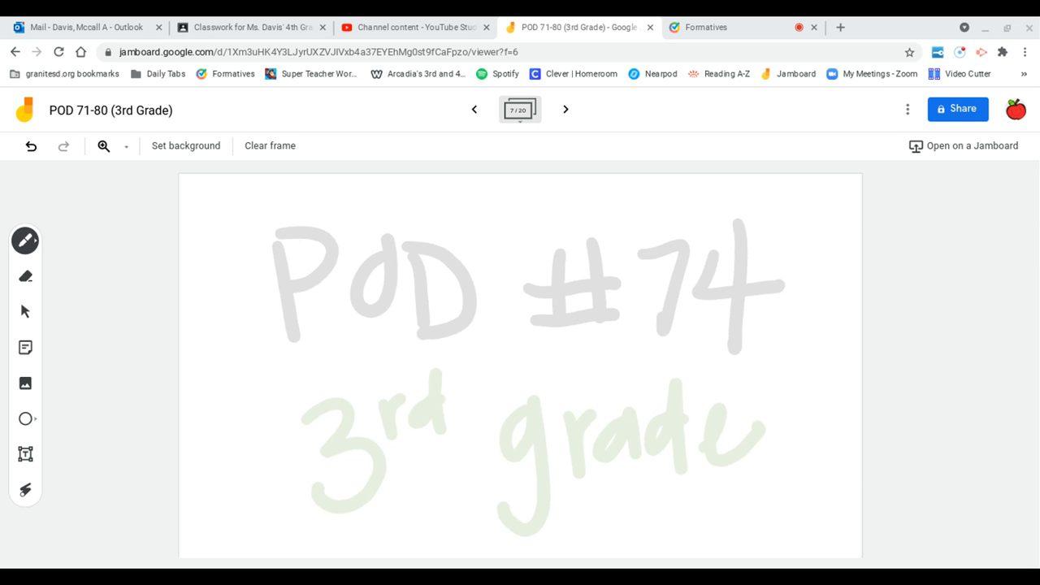
Advance to the Day 74 frame about players sitting on eight benches.
click(566, 109)
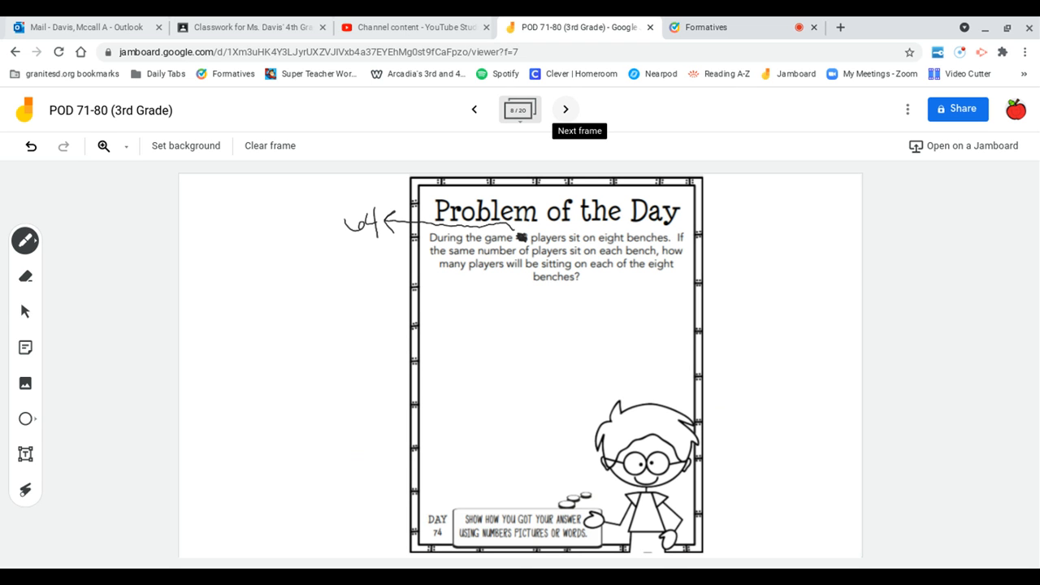
Draw eight bench shapes in two rows of four under the question text.
drag(439, 332, 479, 330)
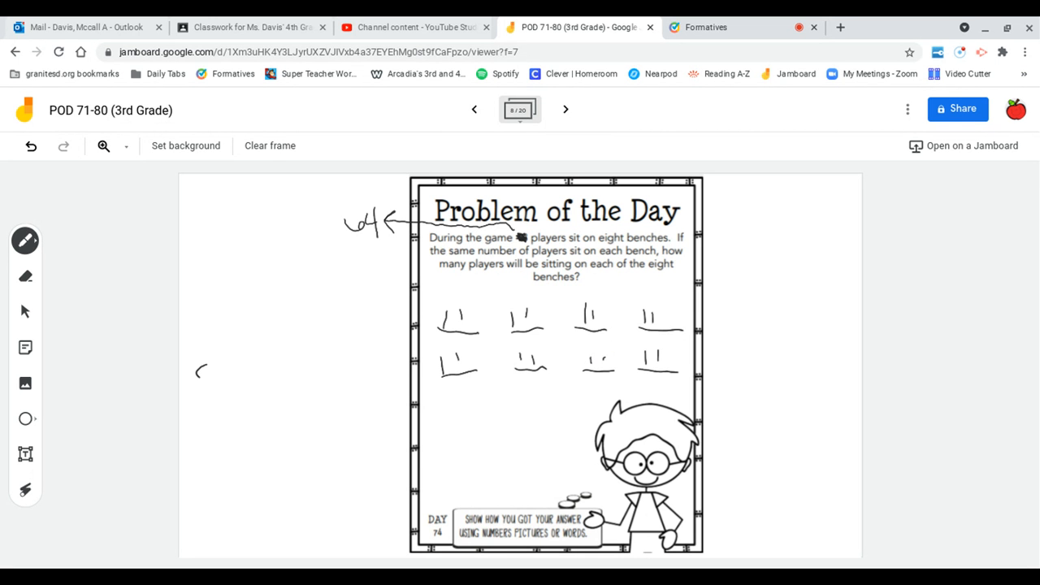
Handwrite 8 × ___ = 64 left of the problem, fill in 8 and circle it.
drag(201, 382, 241, 382)
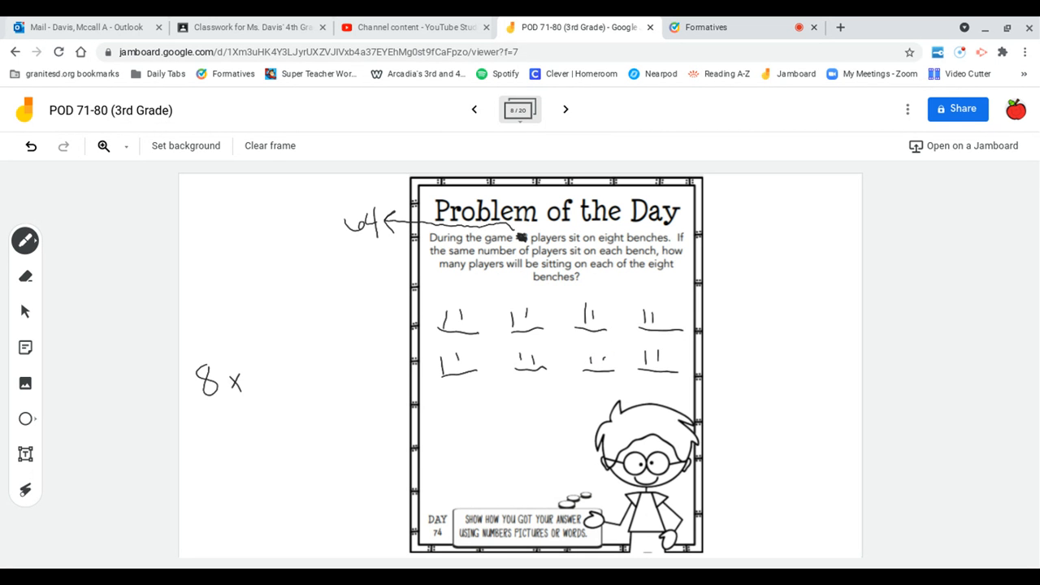
drag(259, 397, 311, 398)
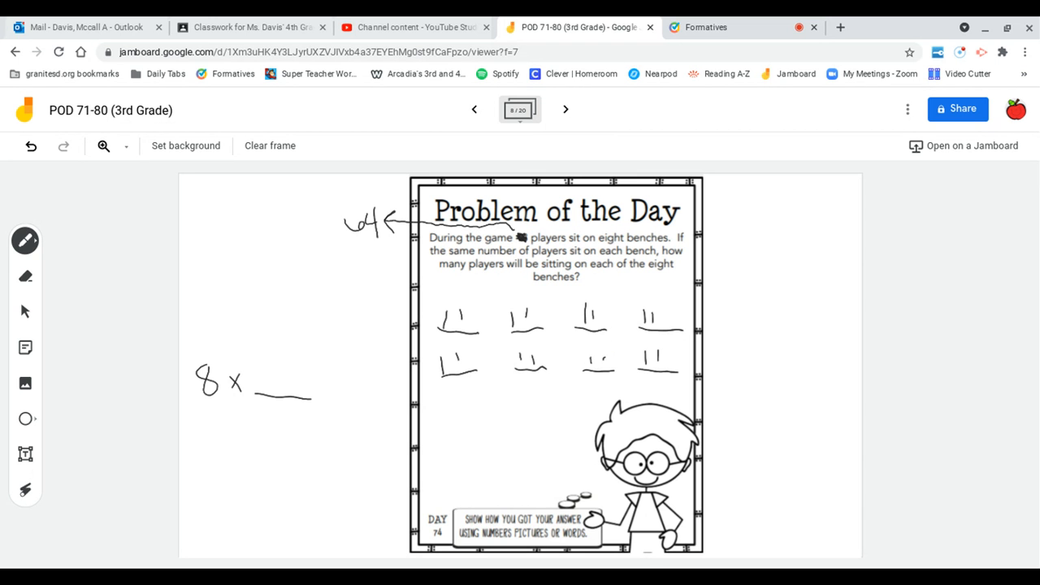
drag(312, 382, 328, 382)
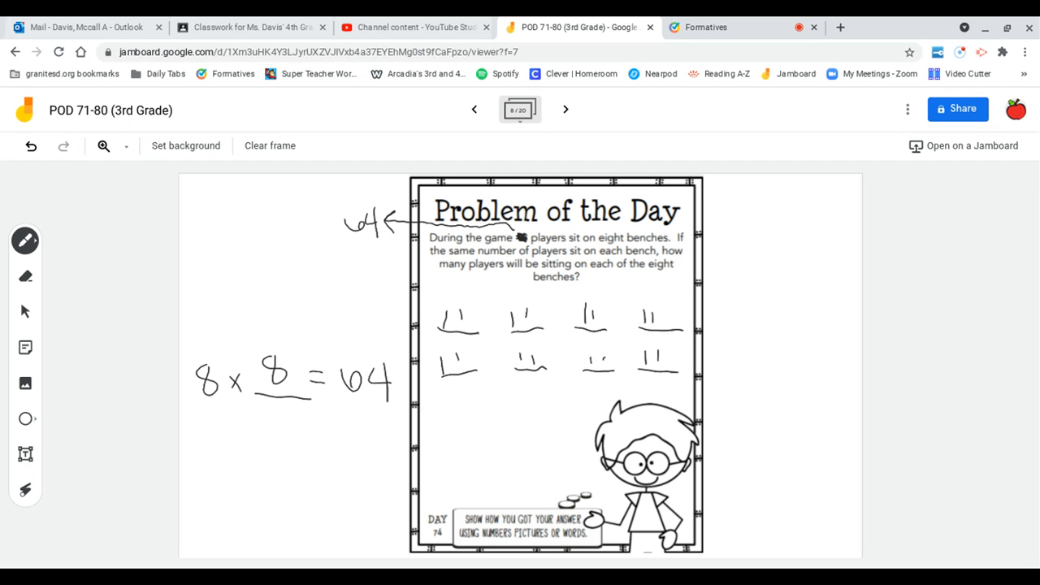
drag(276, 333, 276, 398)
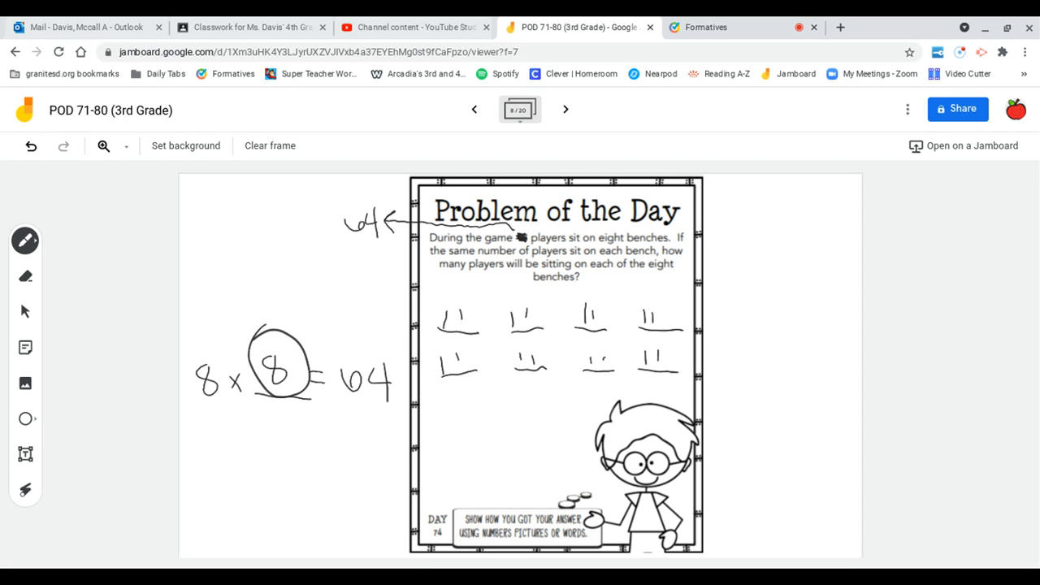
Erase the scribbled 64 and arrow beside the title with the eraser.
click(26, 277)
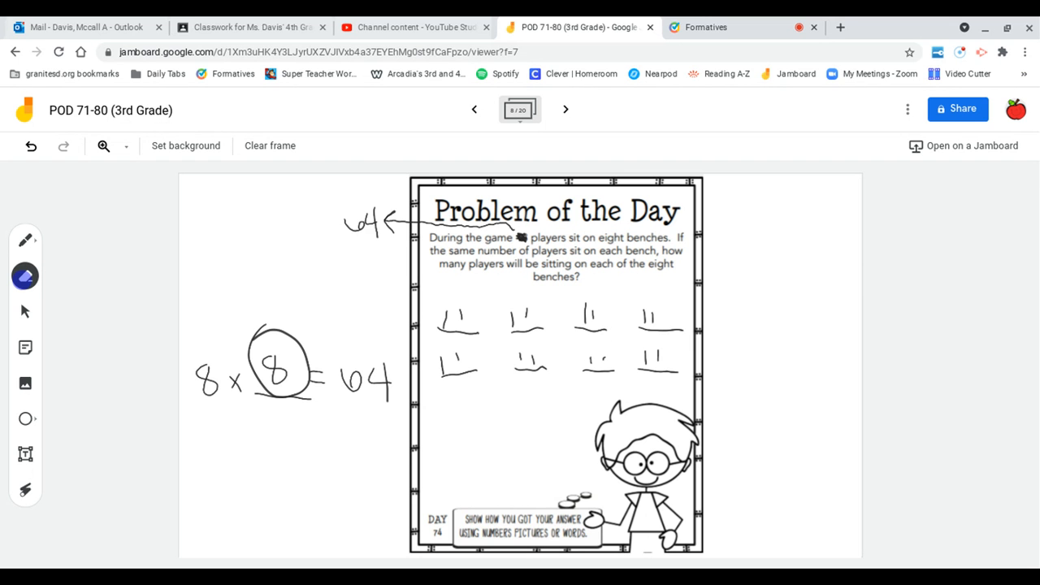
click(24, 277)
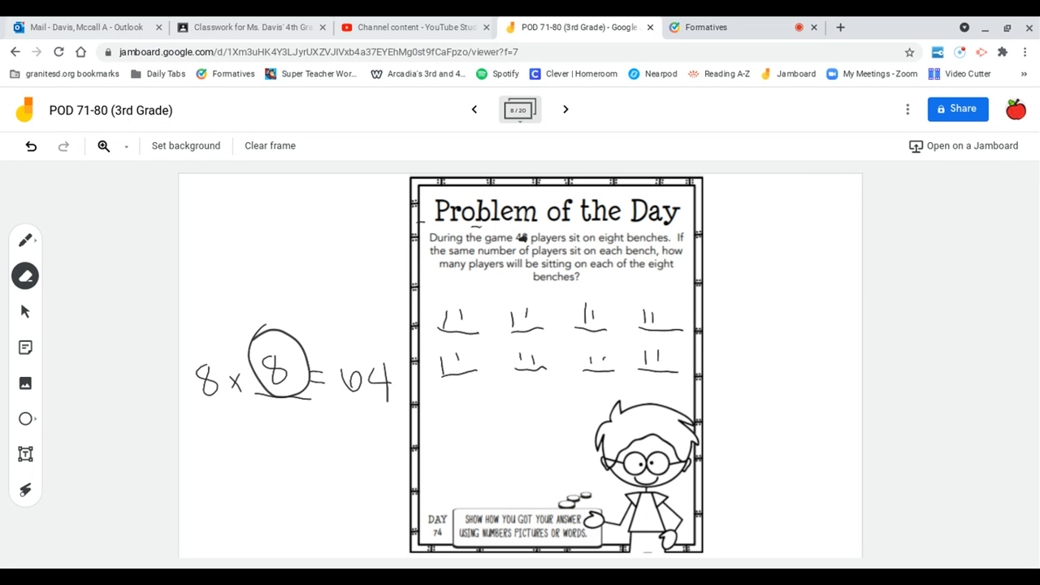